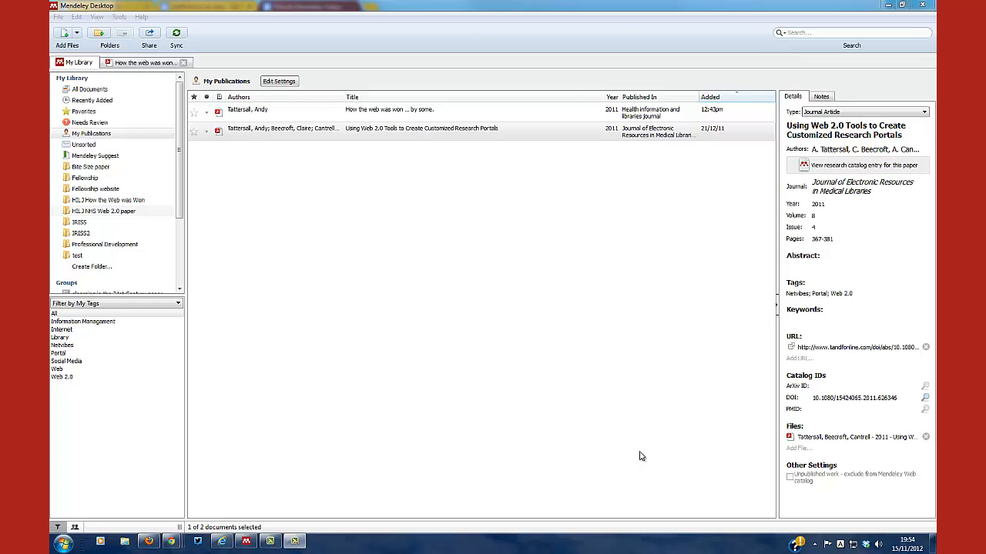
Select the Web 2.0 research portals paper and scroll to the profile's two journal articles
left_click(392, 131)
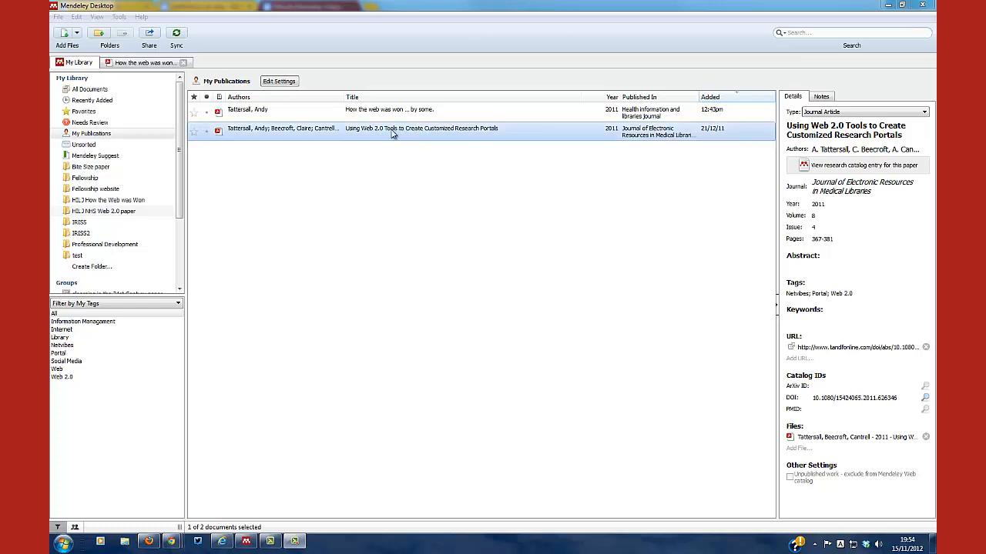
mouse_move(270, 138)
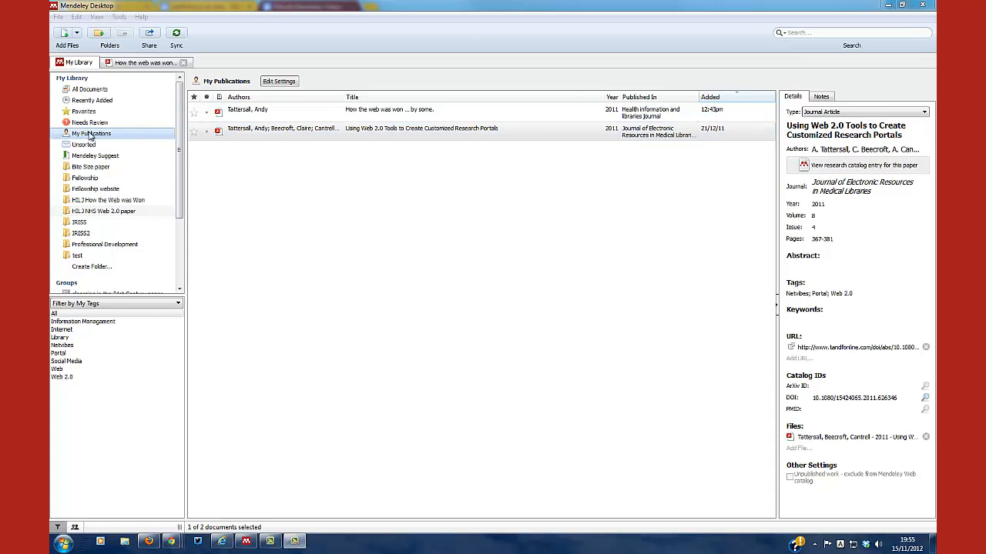
mouse_move(110, 135)
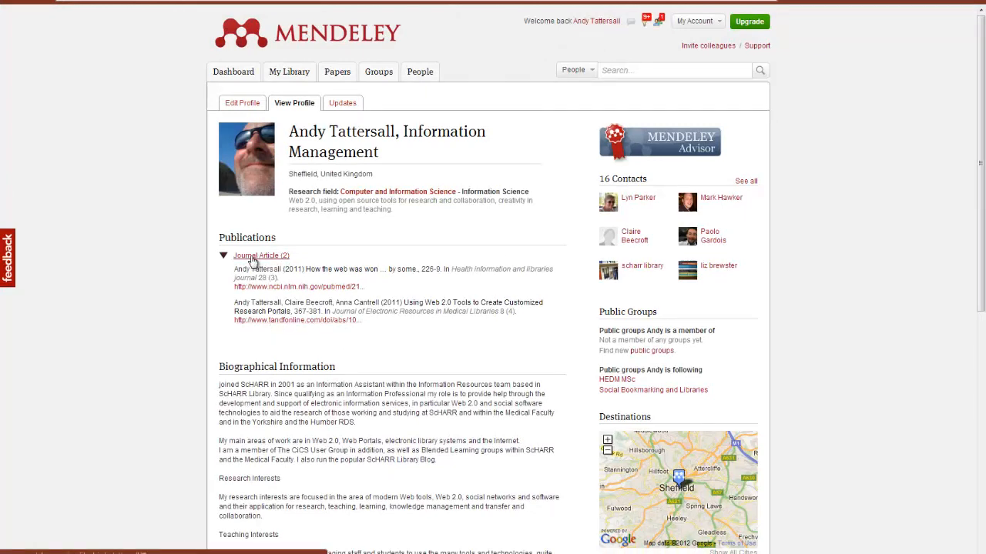
mouse_move(257, 273)
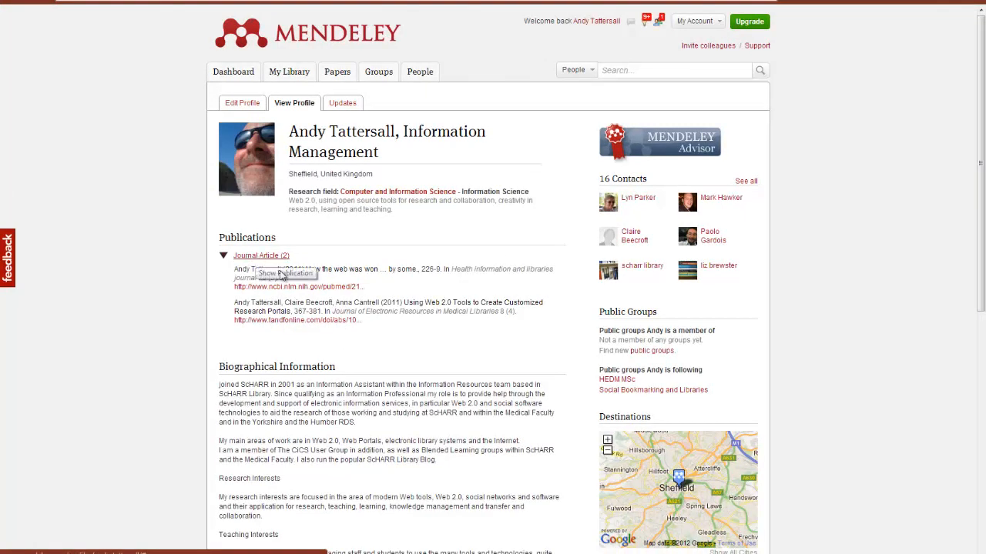
mouse_move(300, 298)
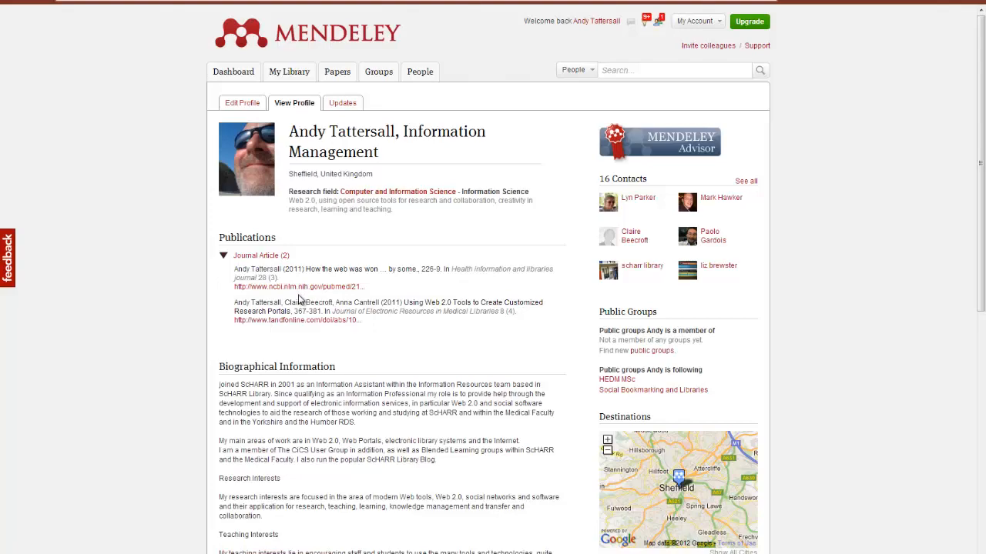
scroll("down", 3)
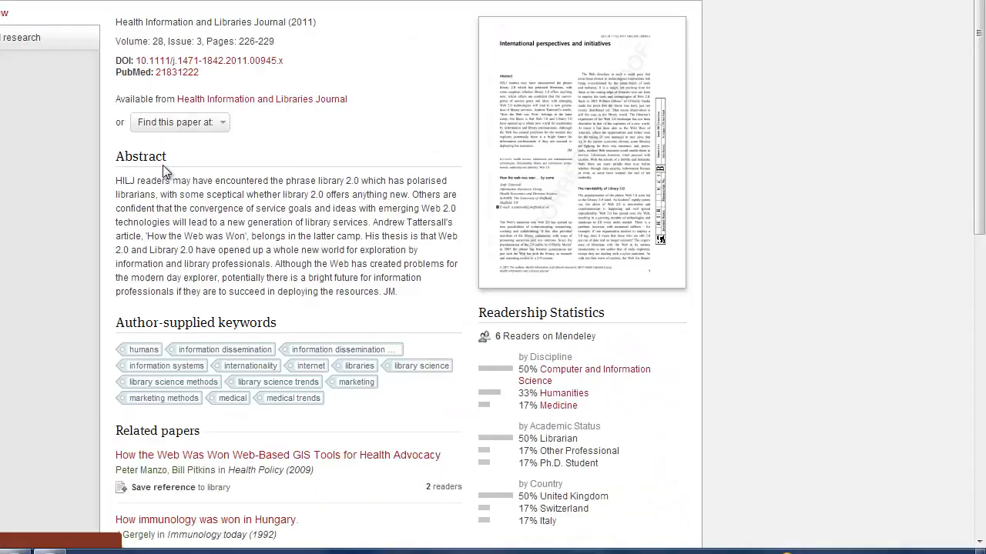
mouse_move(511, 136)
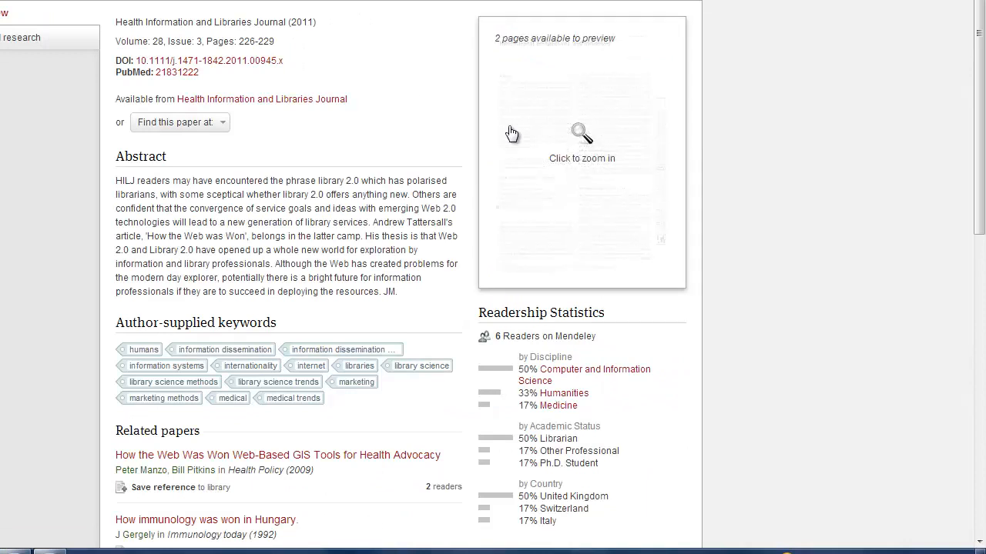
Open the 'How the web was won' paper page from the publications list
left_click(582, 129)
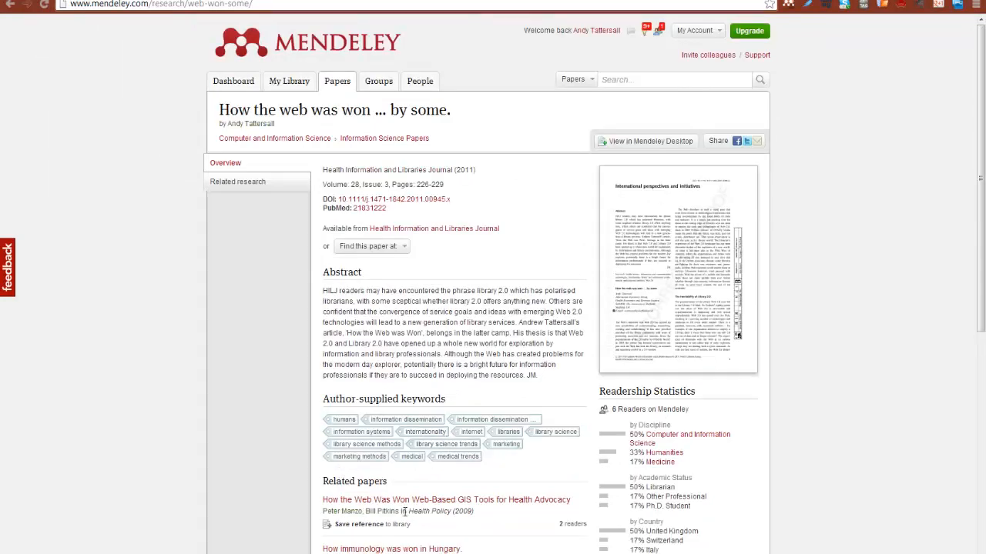
mouse_move(438, 485)
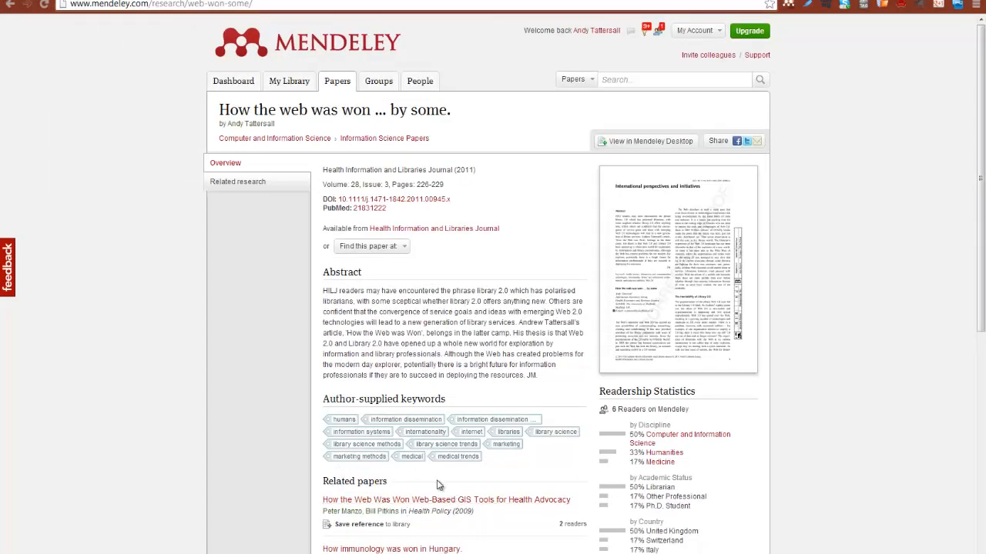
mouse_move(514, 503)
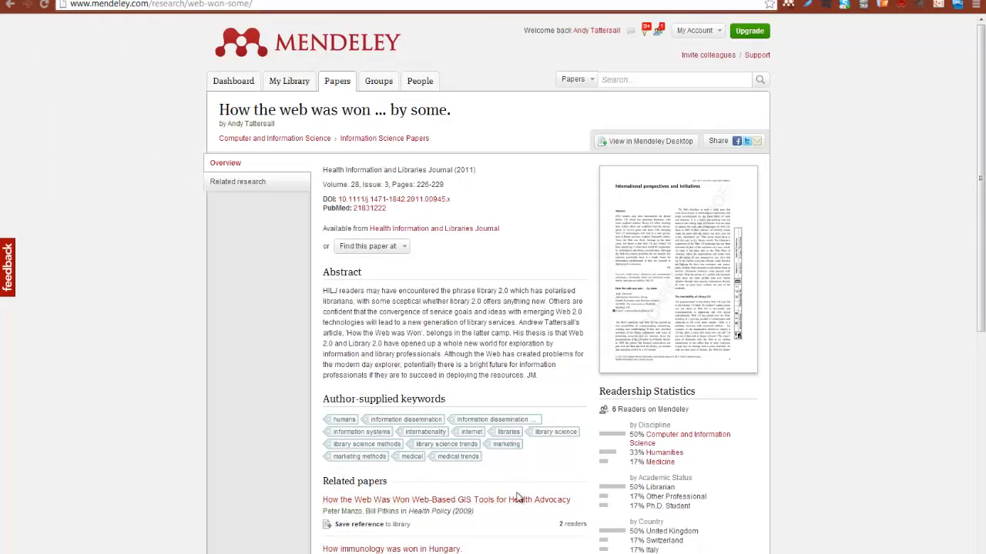
mouse_move(657, 439)
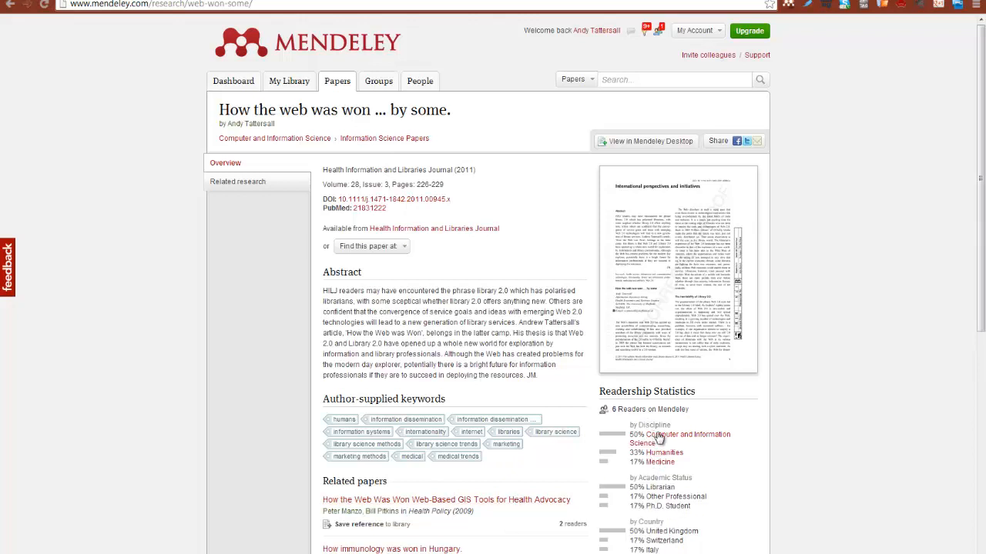
mouse_move(672, 439)
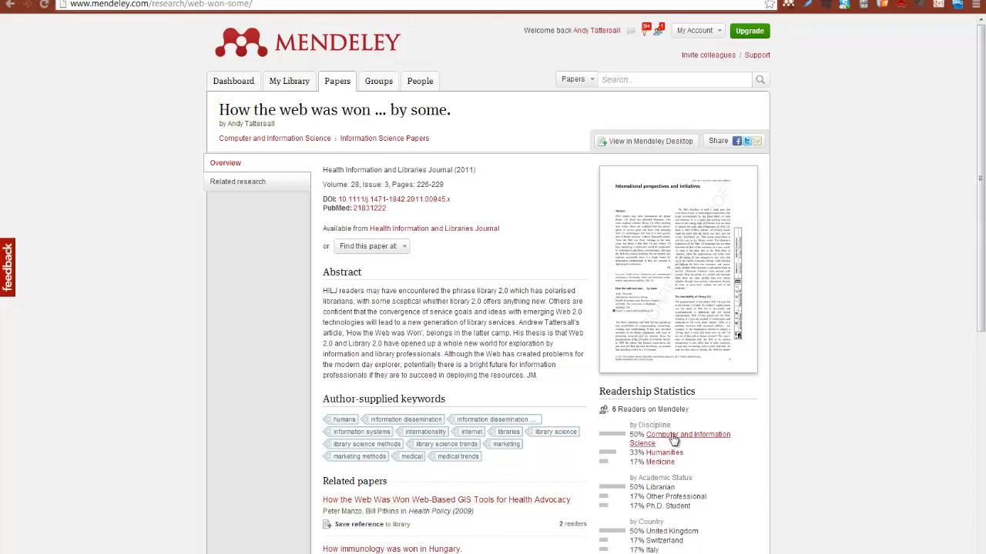
mouse_move(685, 440)
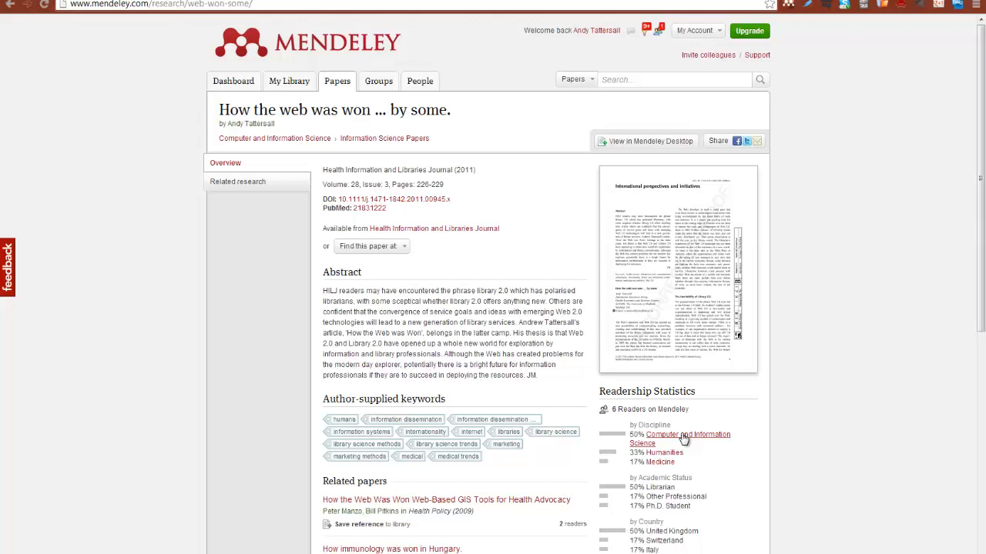
mouse_move(688, 440)
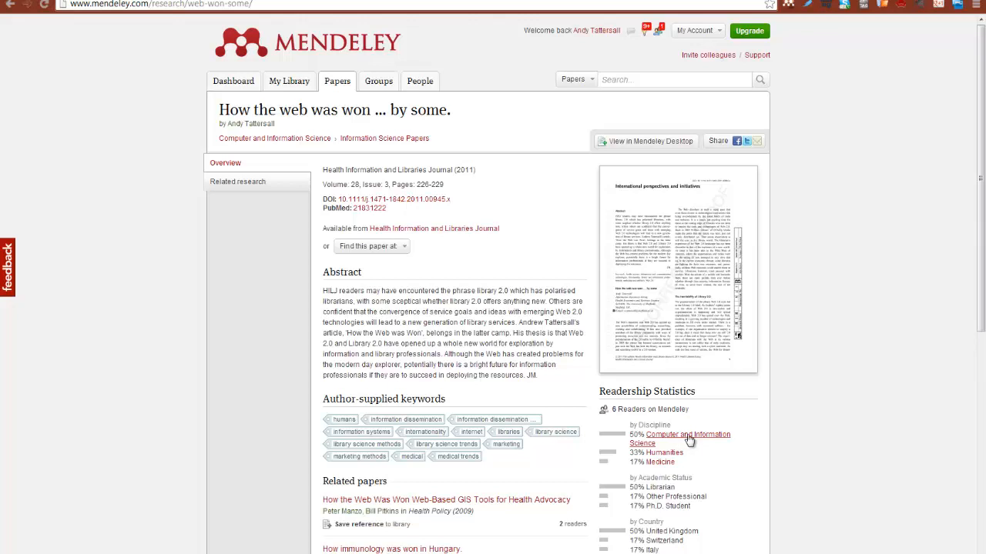
mouse_move(661, 463)
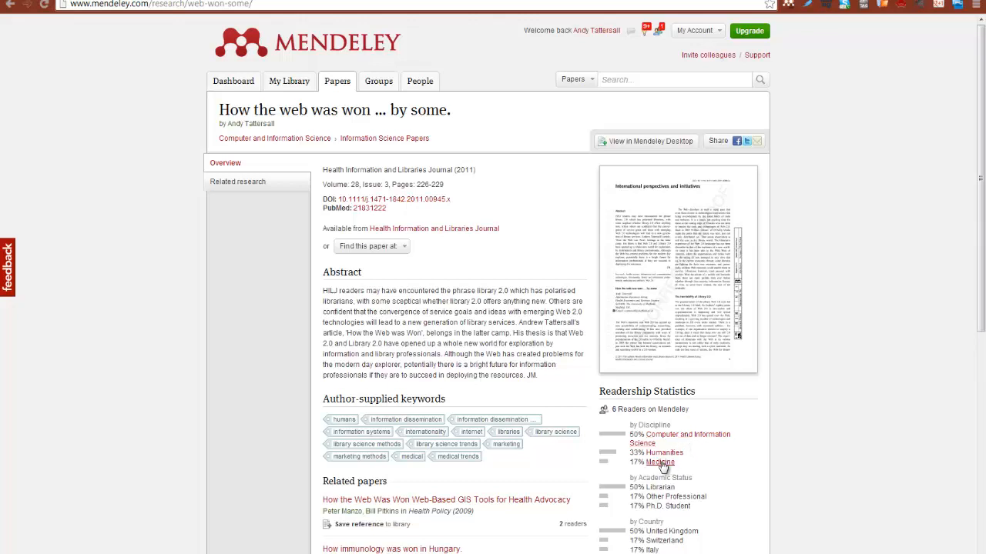
mouse_move(670, 526)
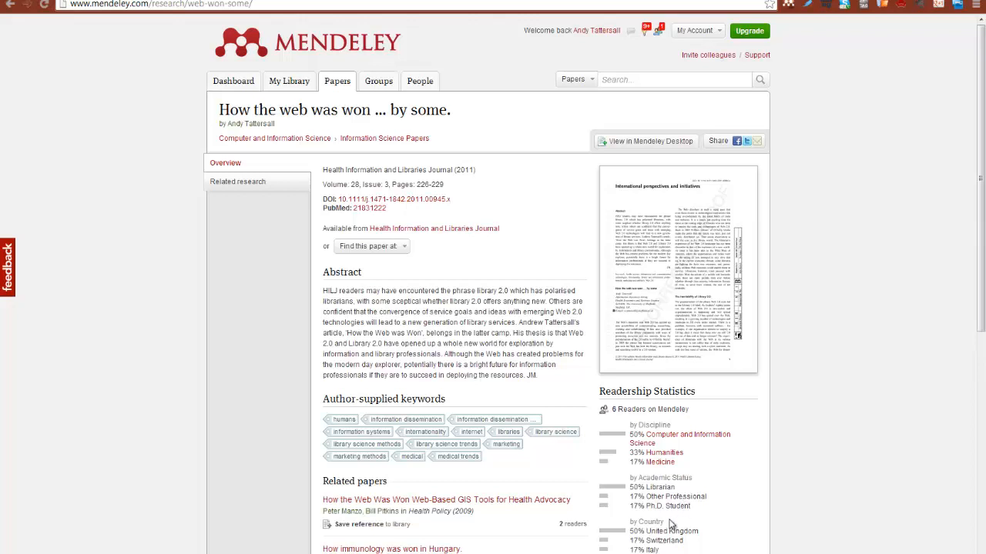
mouse_move(697, 549)
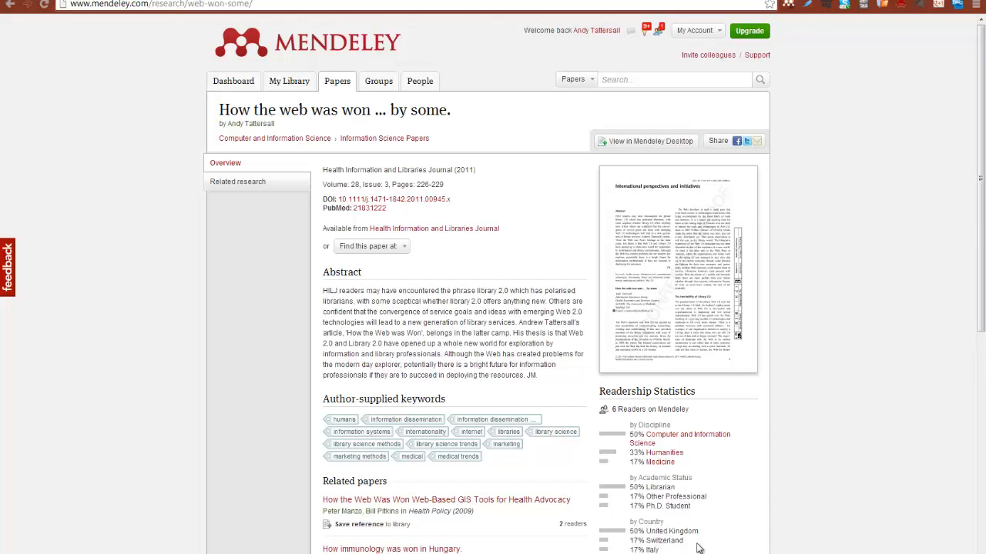